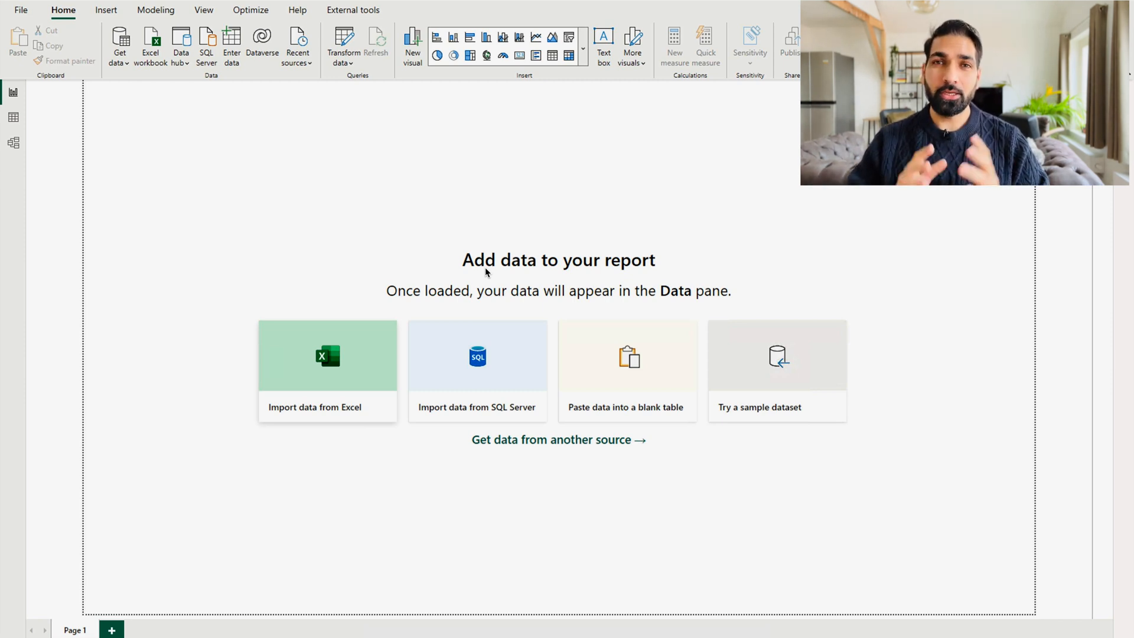
mouse_move(416, 169)
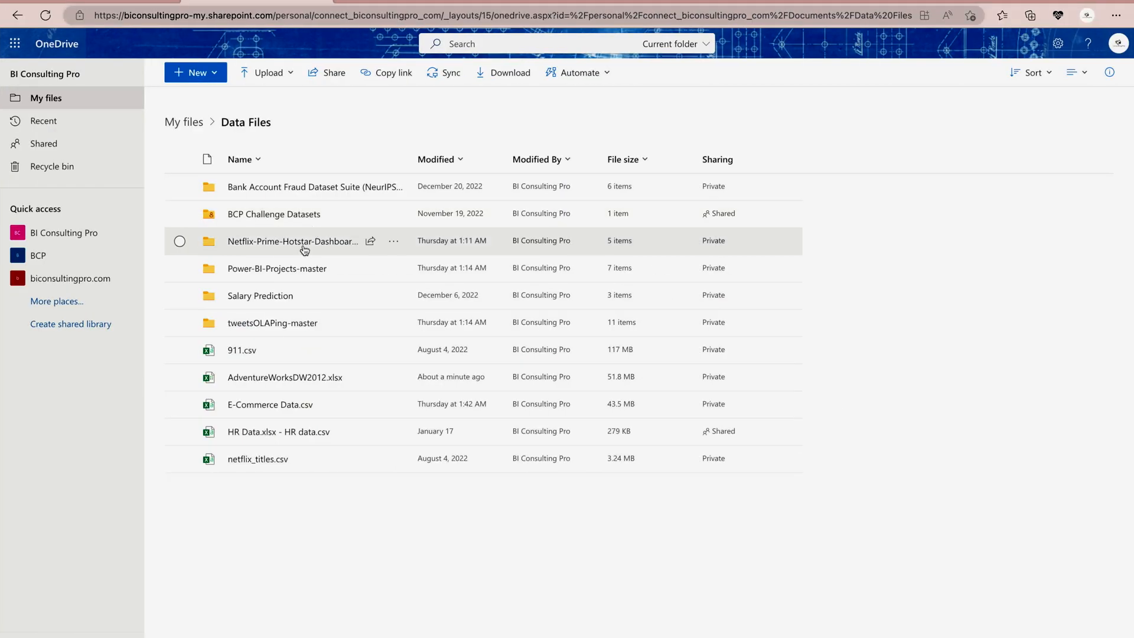
Step: Open AdventureWorksDW2012.xlsx from the OneDrive Data Files folder in Excel for the web
left_click(180, 377)
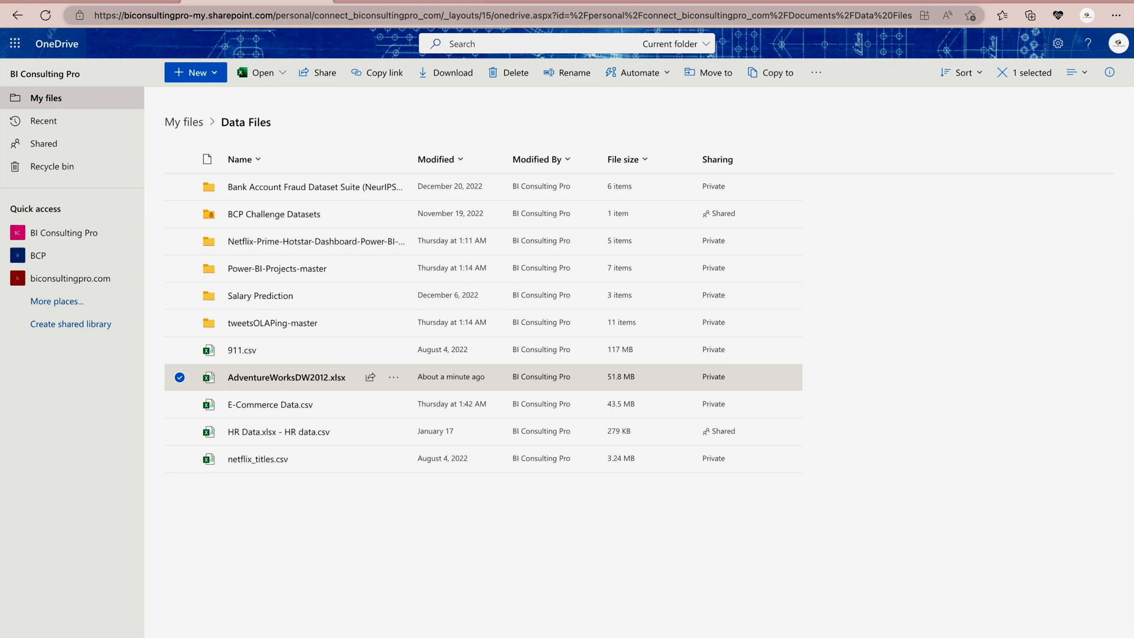
double_click(287, 376)
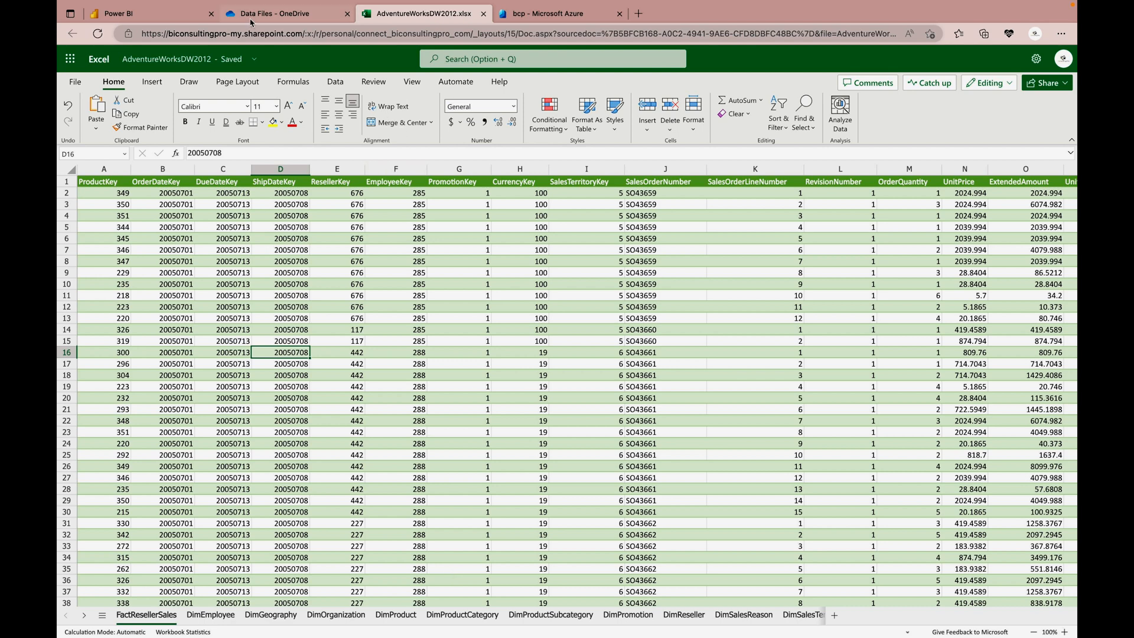
Step: Return to the 'Data Files - OneDrive' browser tab listing the workbook
left_click(274, 13)
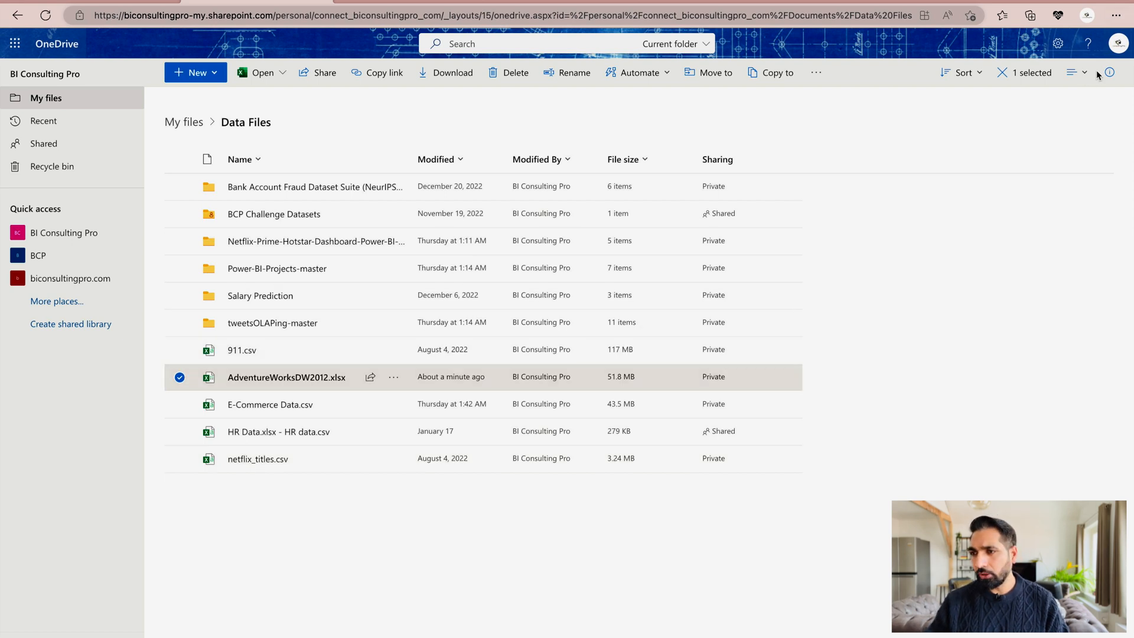
Step: Copy the AdventureWorksDW2012.xlsx path from the file's Details pane
left_click(1076, 72)
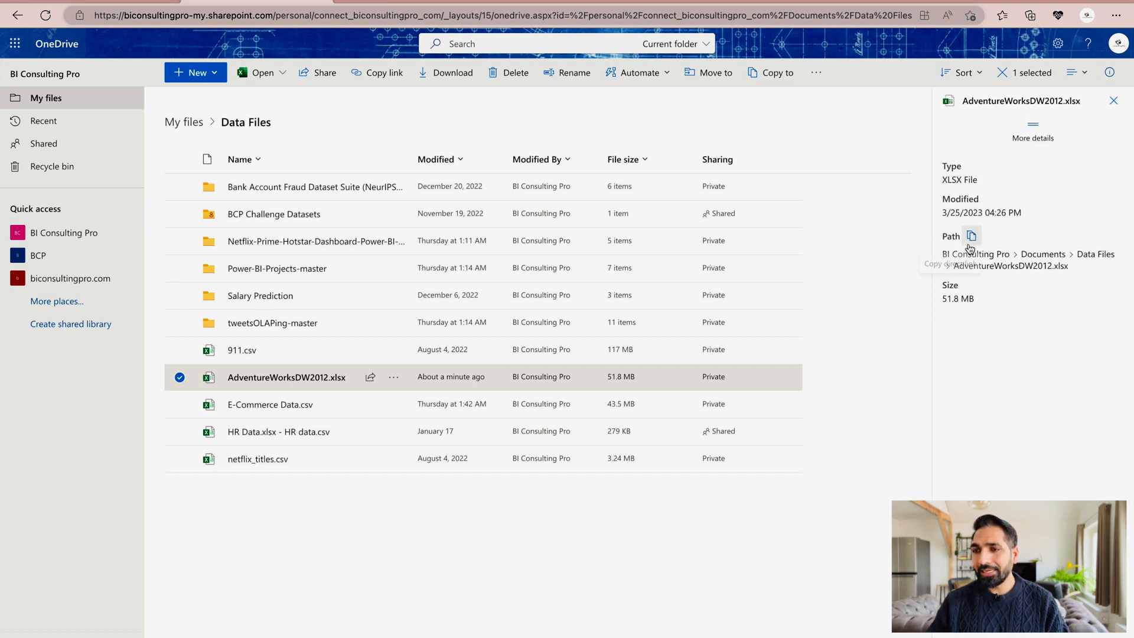
left_click(971, 236)
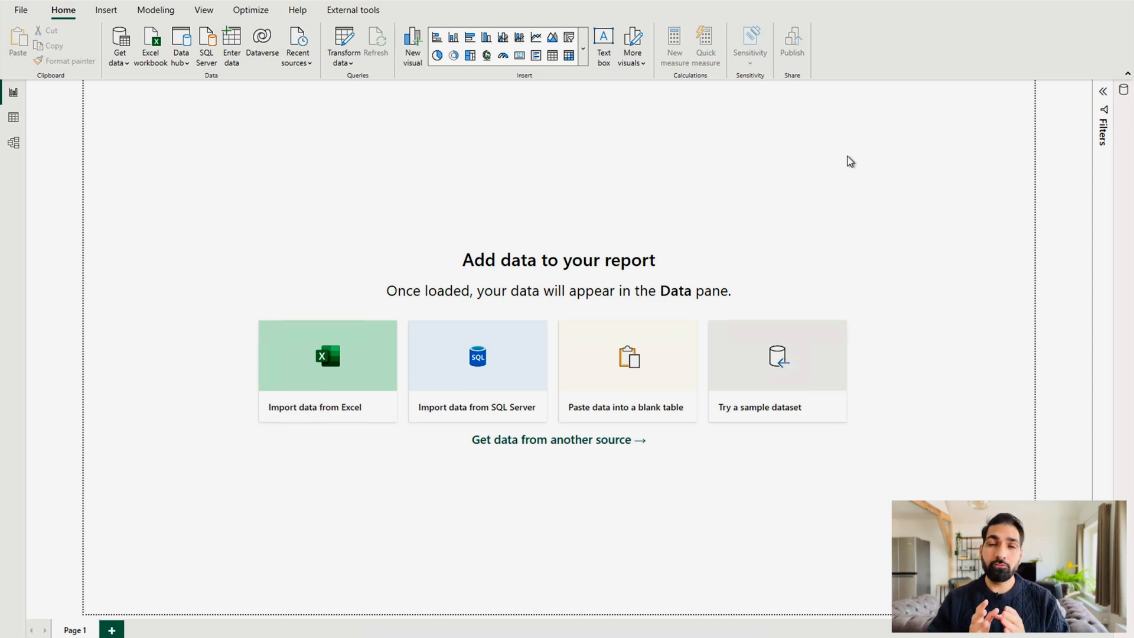
mouse_move(120, 45)
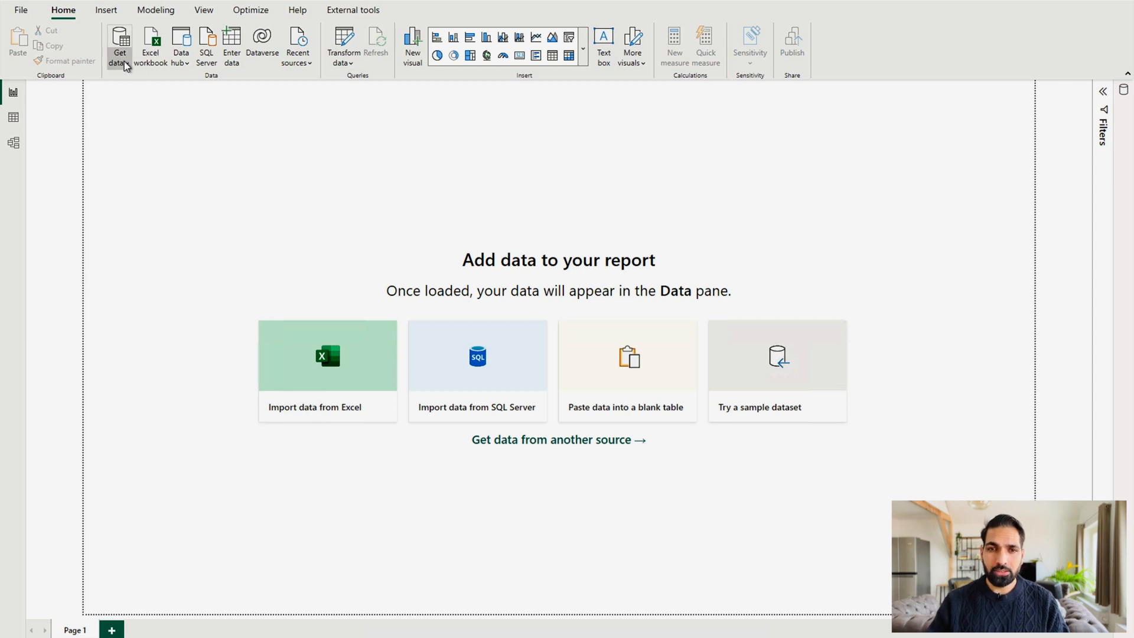
Step: Add a Web data source with the OneDrive URL for Data Files/AdventureWorksDW2012.xlsx
left_click(119, 46)
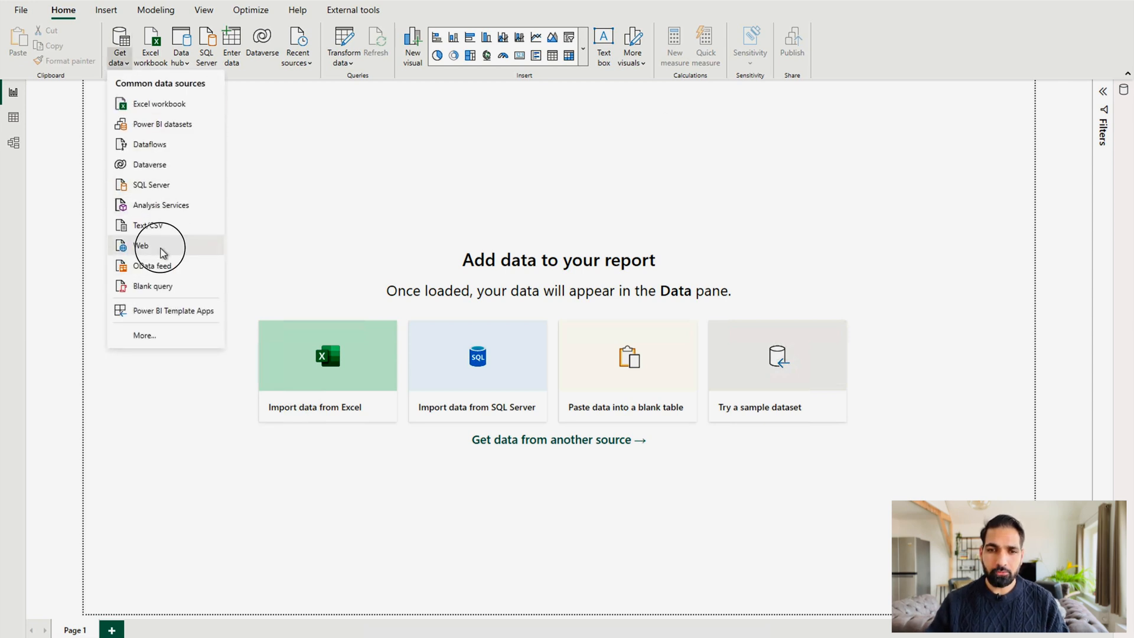
left_click(142, 245)
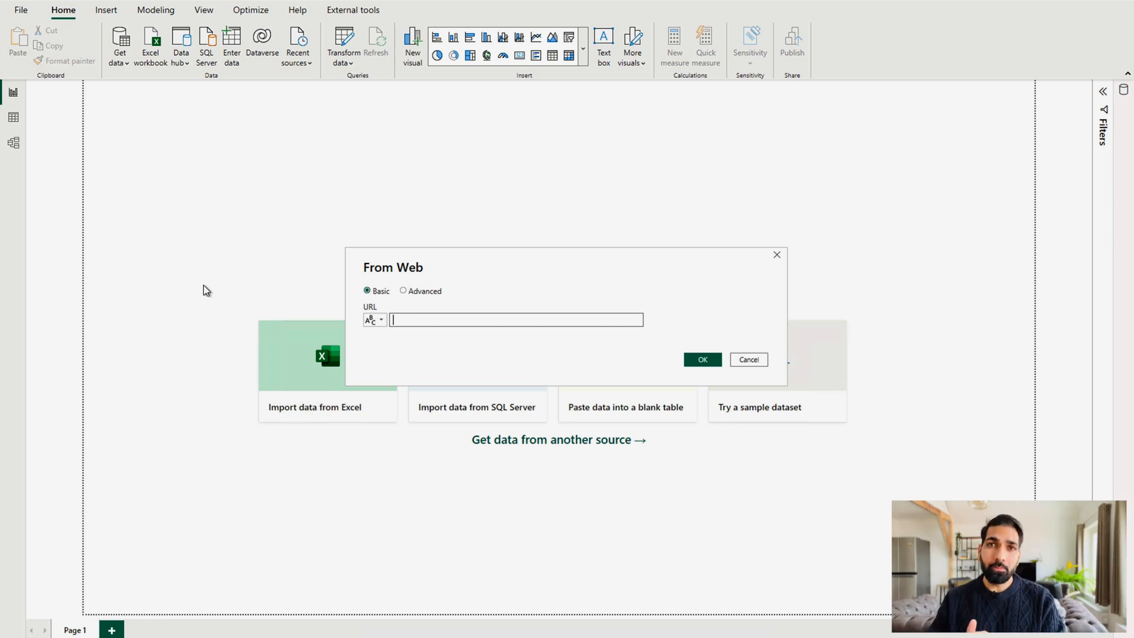
mouse_move(303, 325)
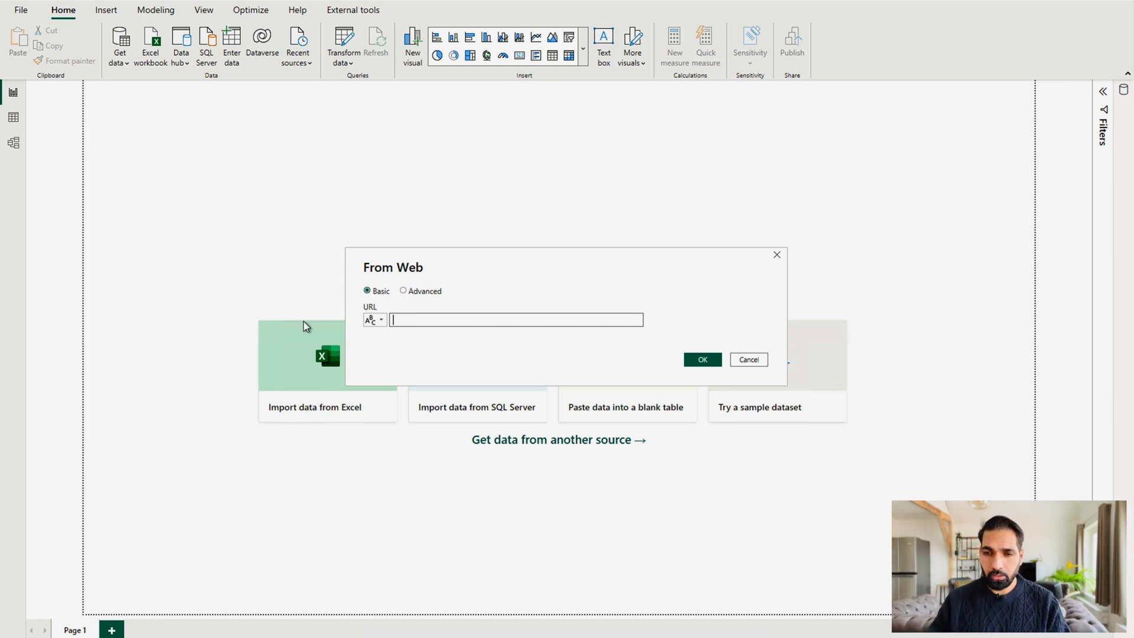
type("consultingpro_com/Documents/Data%20Files/AdventureWorksDW2012.xlsx")
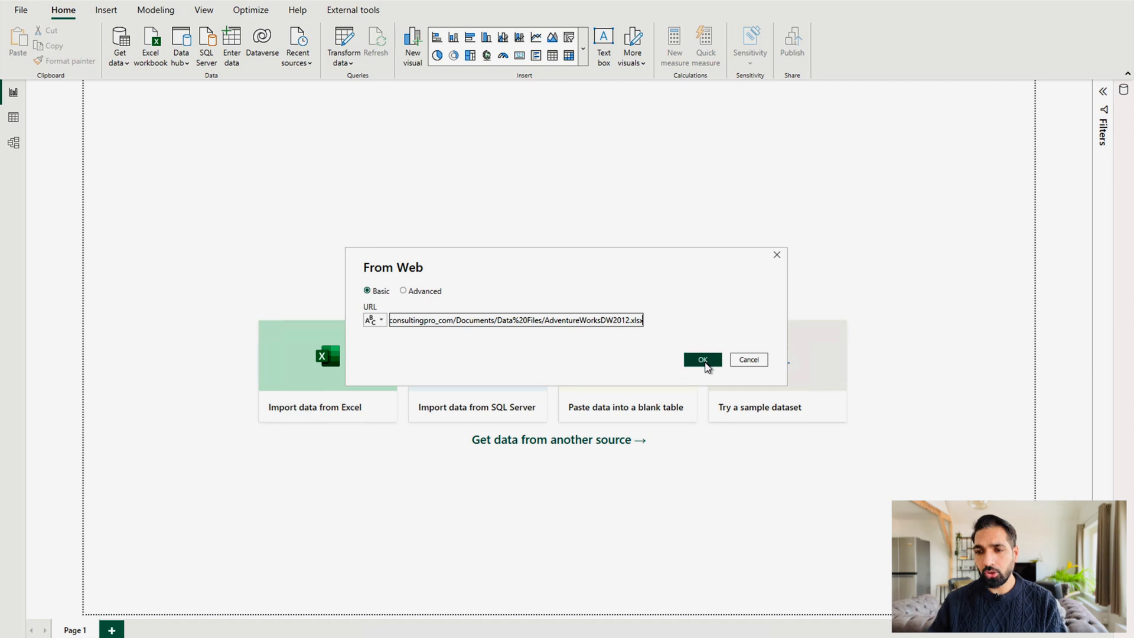
left_click(700, 360)
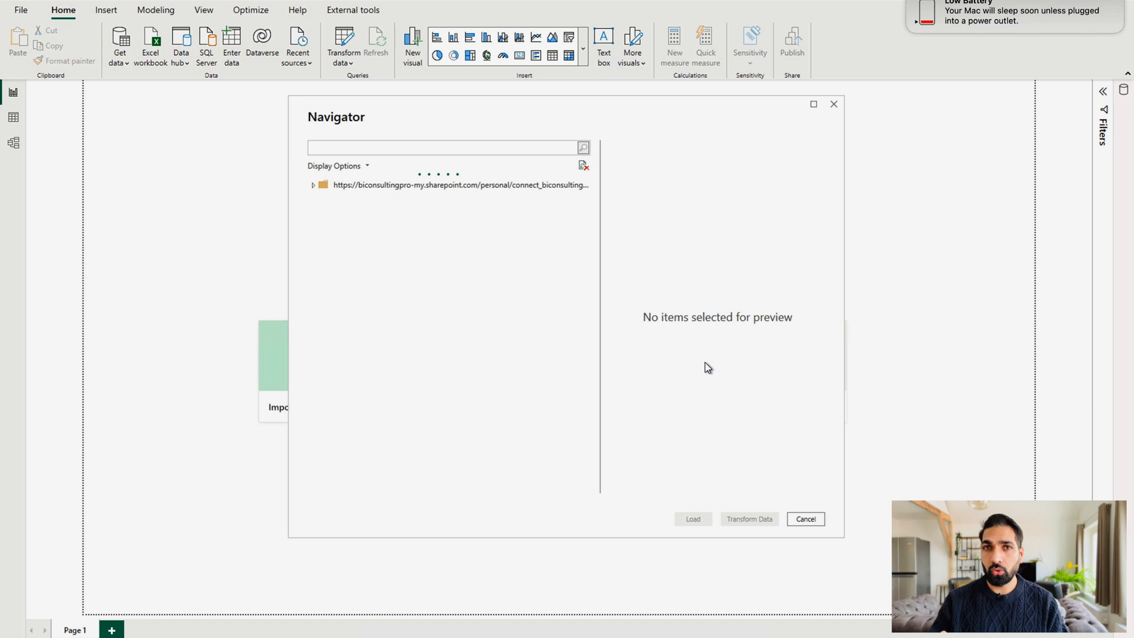
Step: Expand the workbook in Navigator, tick DimEmployee, and load it into Power Query Editor
left_click(313, 185)
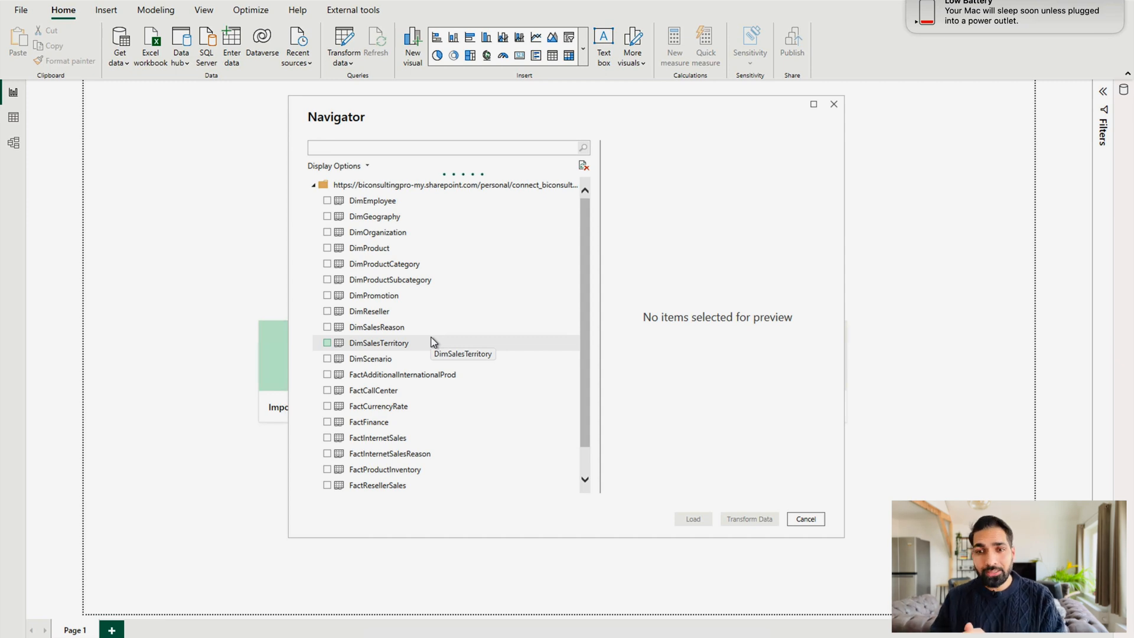
left_click(371, 200)
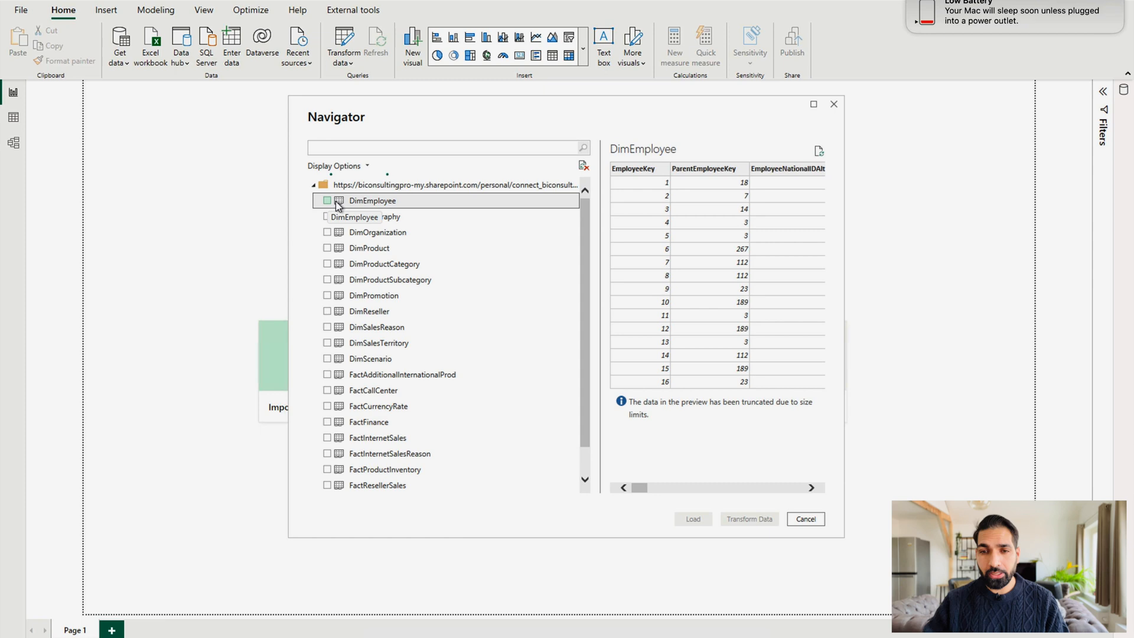
left_click(326, 200)
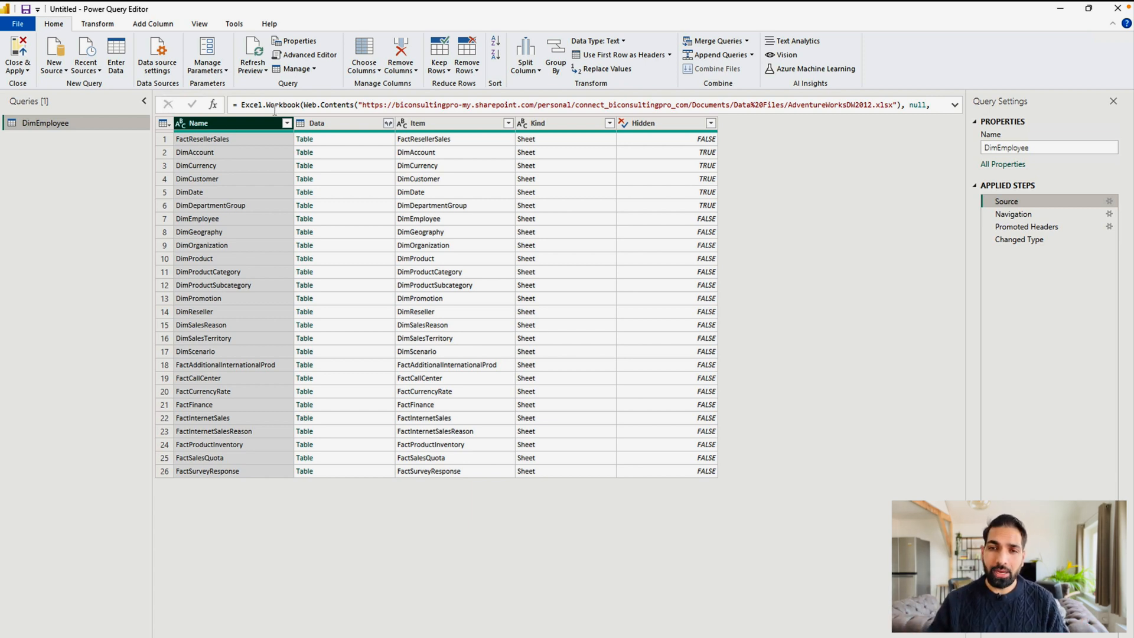
Step: Filter the Name column to only DimCustomer and delete the Promoted Headers step
left_click(286, 123)
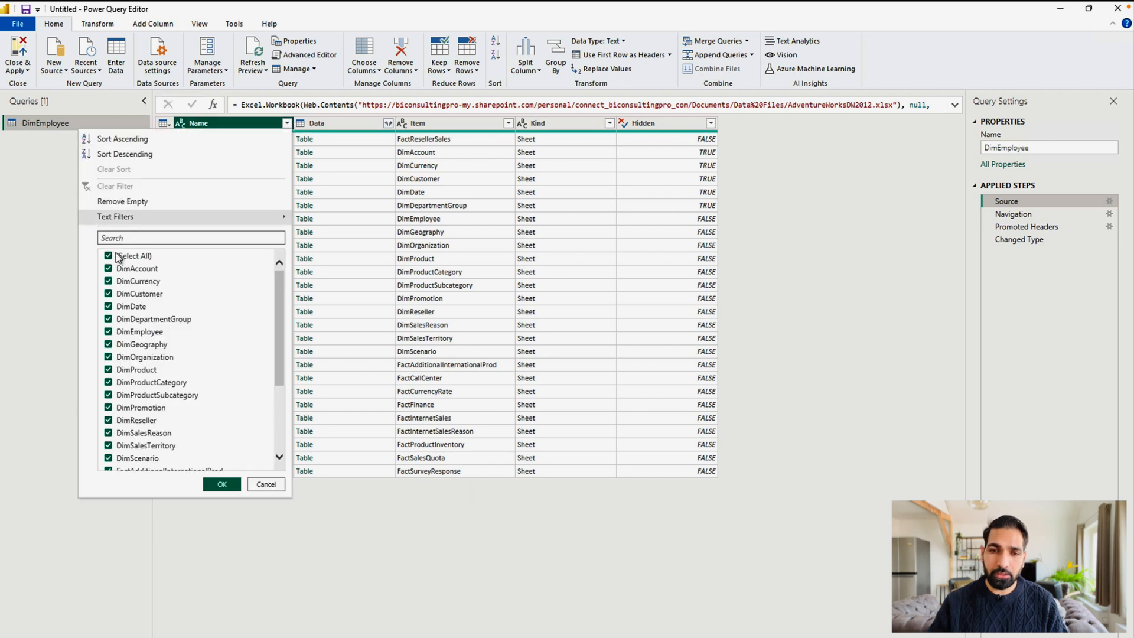
left_click(108, 255)
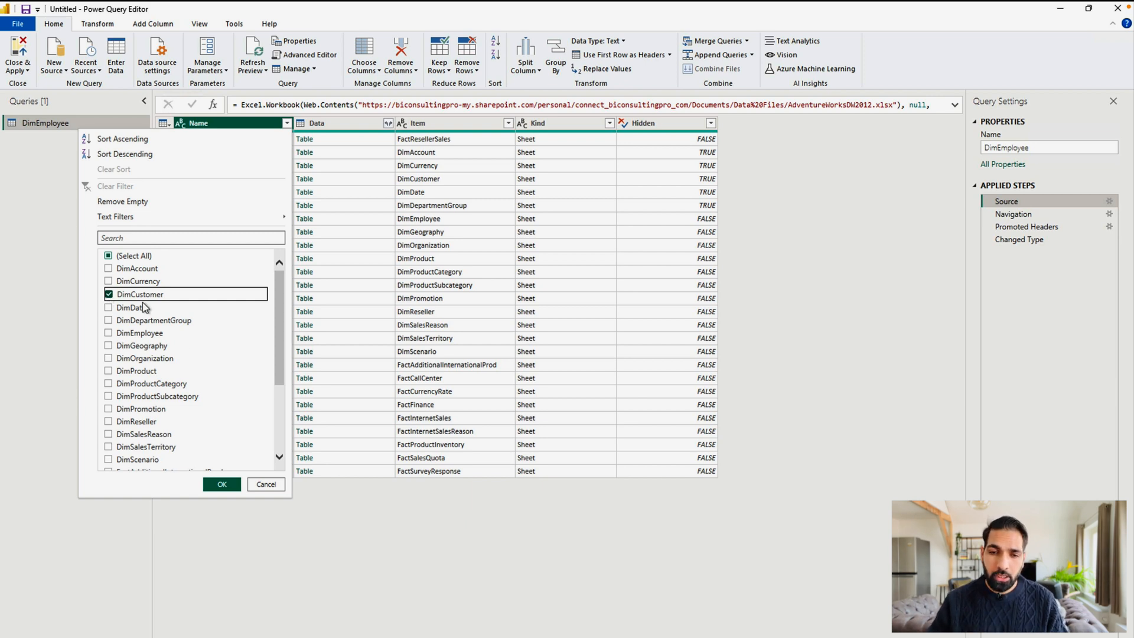
left_click(222, 484)
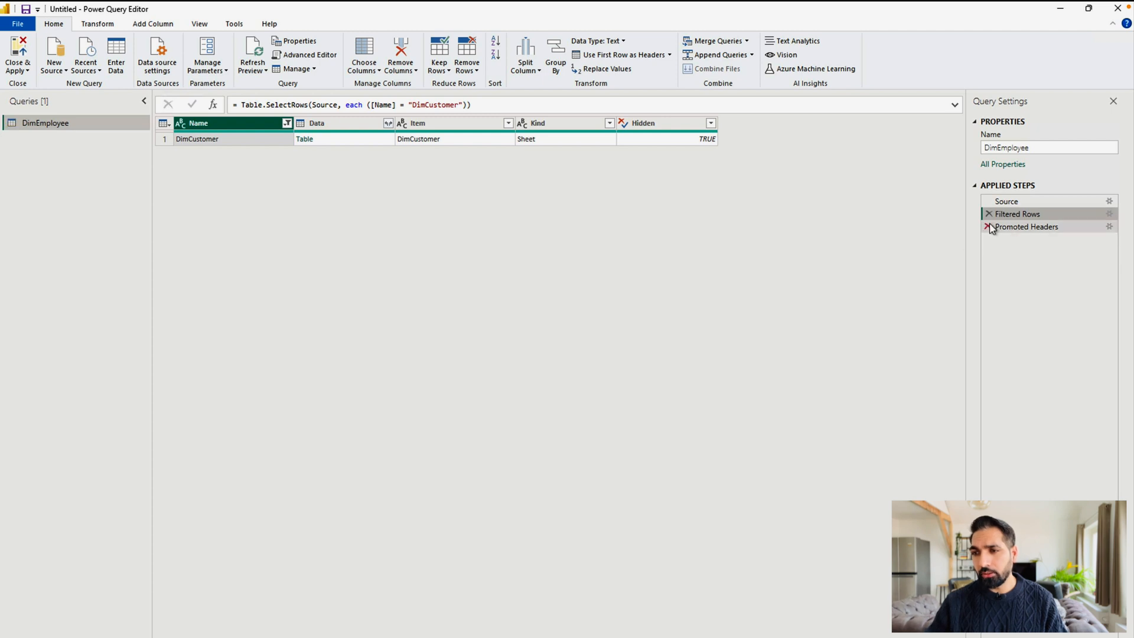
left_click(989, 227)
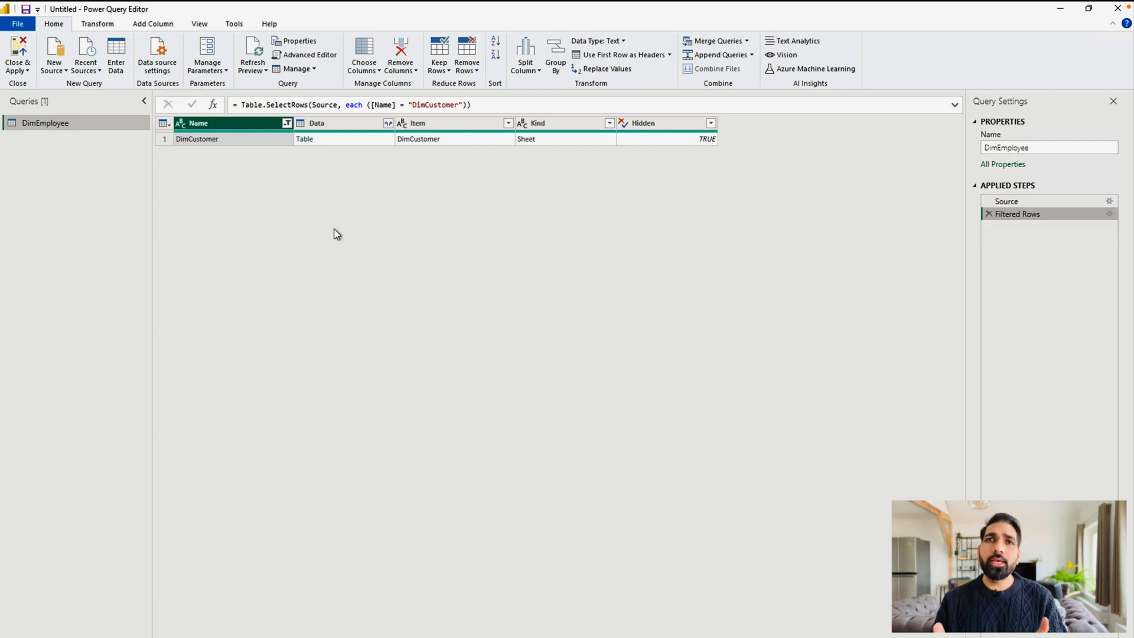